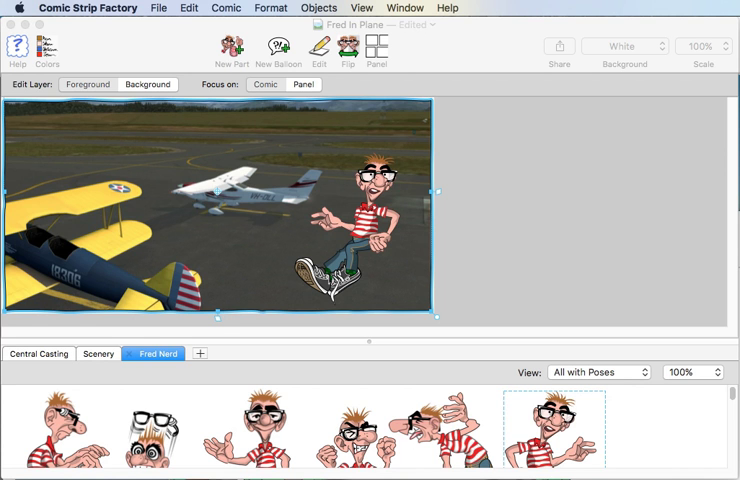
pyautogui.moveTo(248, 232)
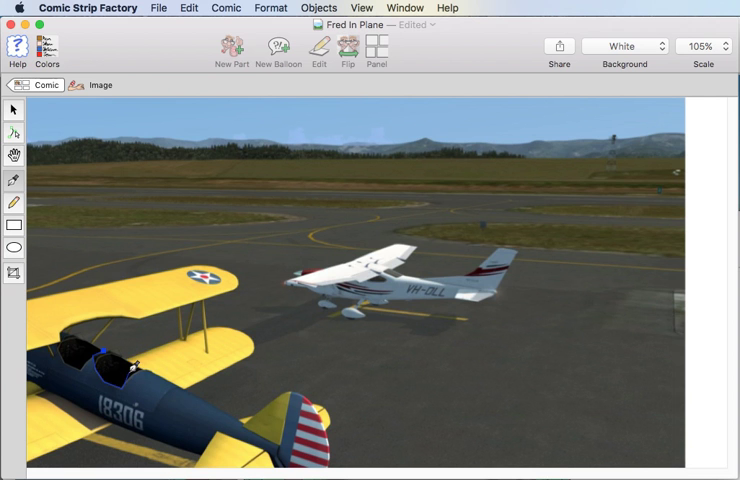
pyautogui.moveTo(150, 360)
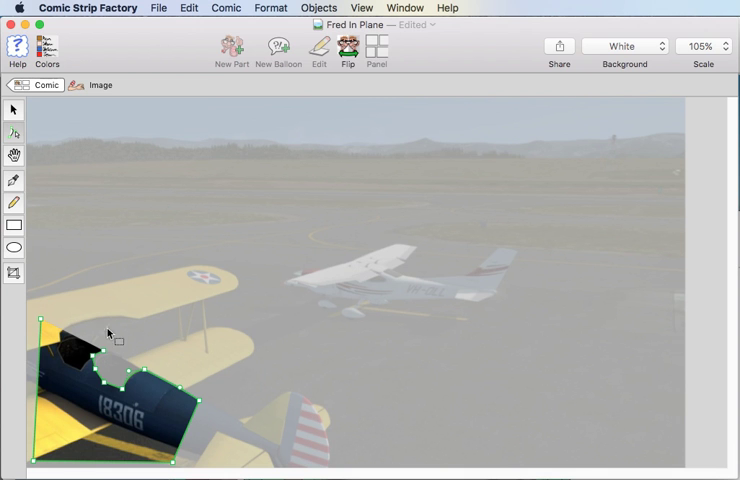
pyautogui.moveTo(78, 374)
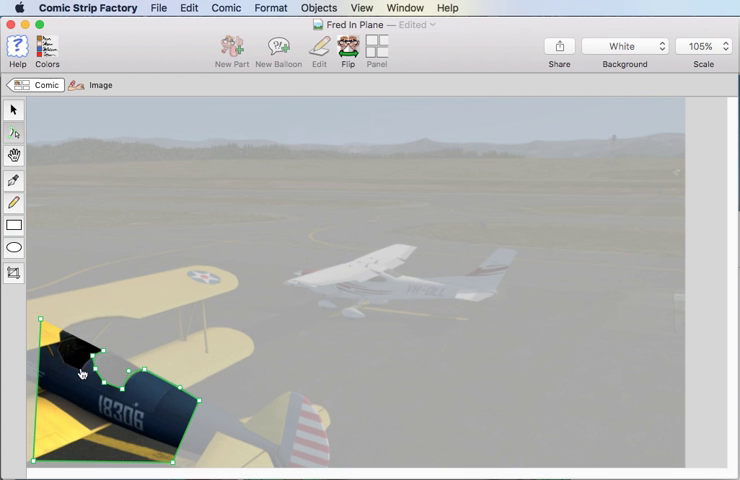
pyautogui.moveTo(68, 468)
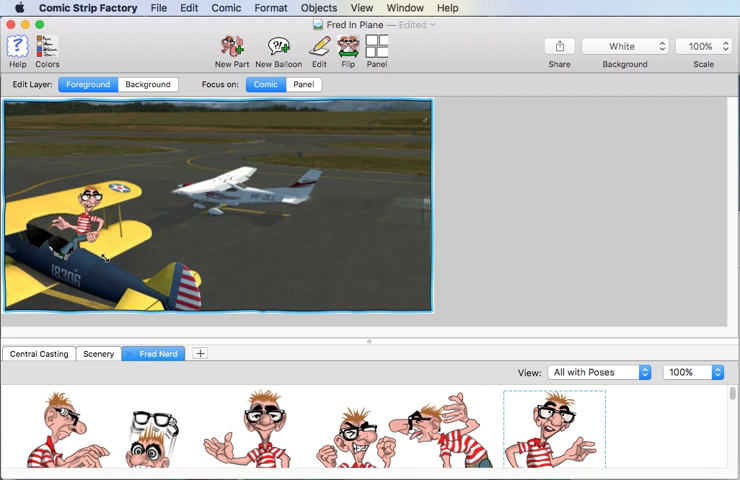
pyautogui.click(90, 224)
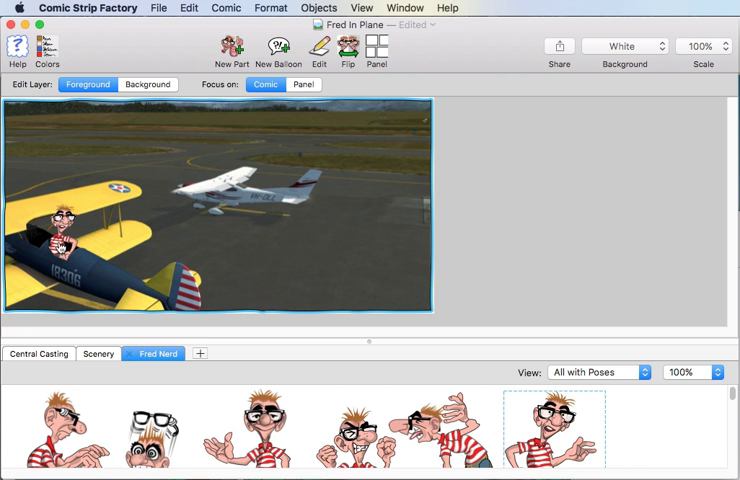
pyautogui.click(60, 240)
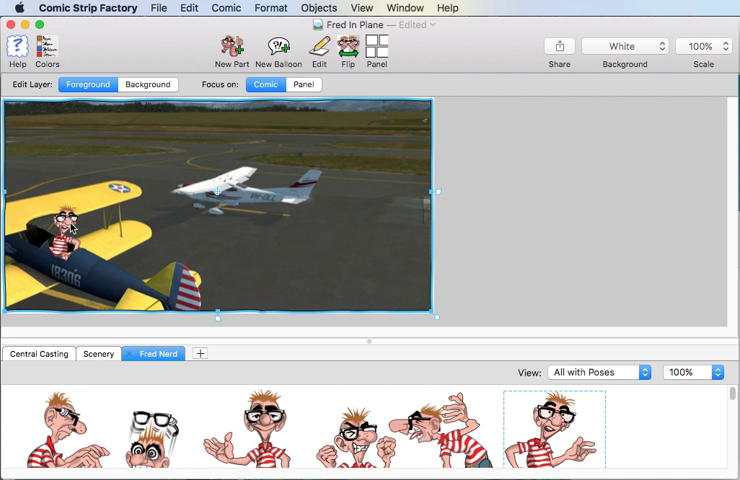
pyautogui.moveTo(384, 258)
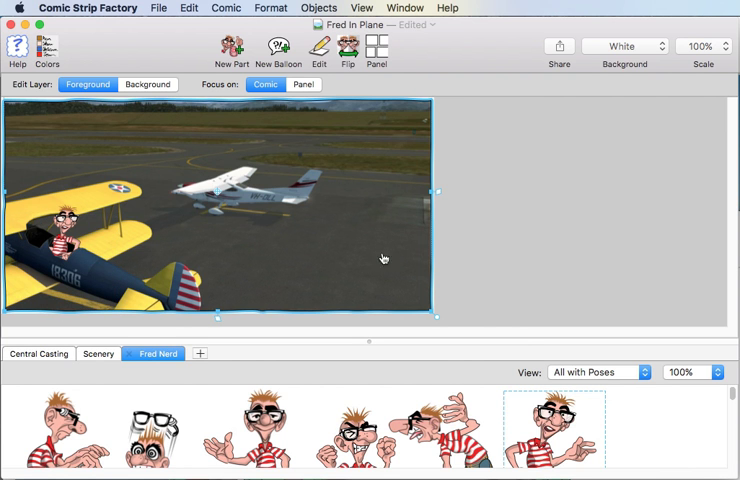